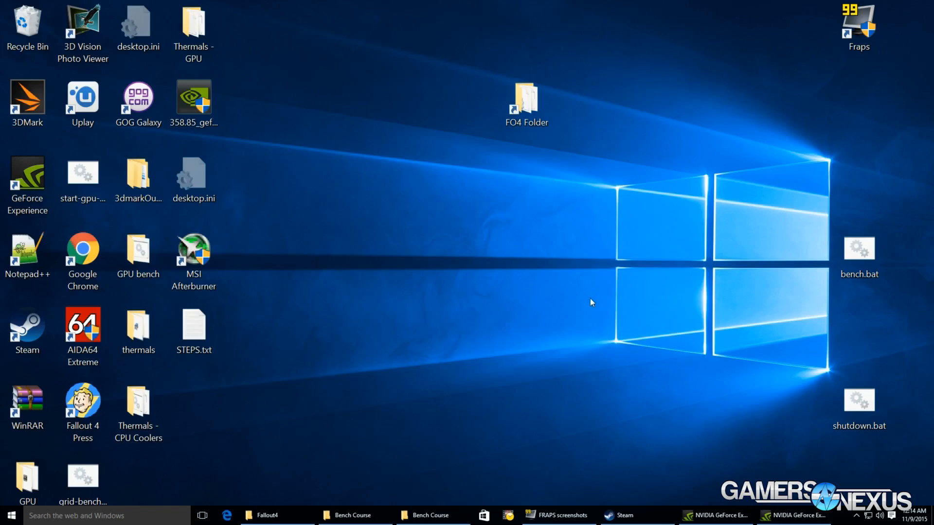
Step: Launch Fallout 4 Press from the Steam library so its launcher appears
left_click(622, 515)
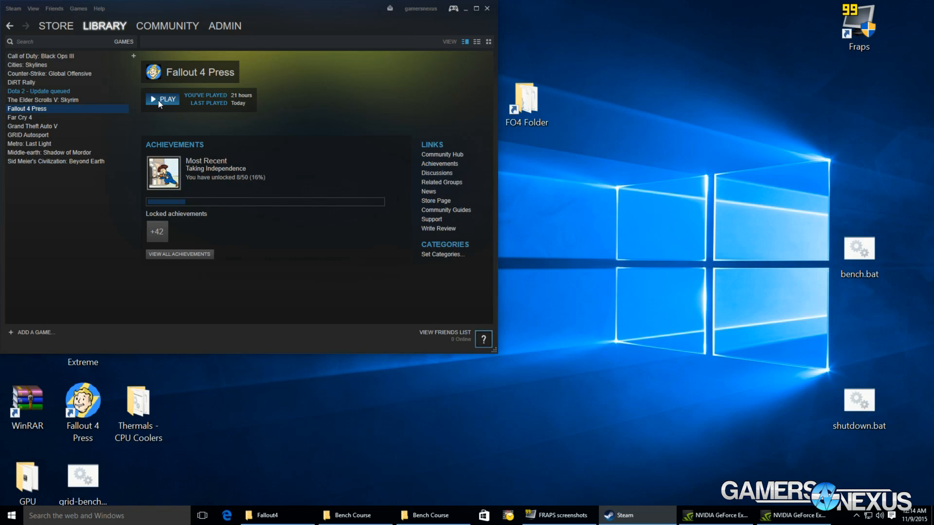
left_click(162, 99)
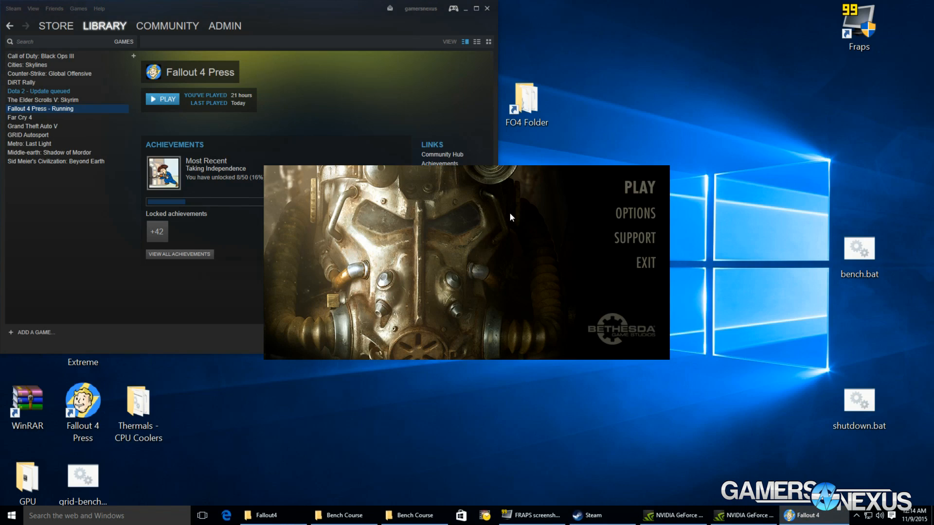
mouse_move(635, 213)
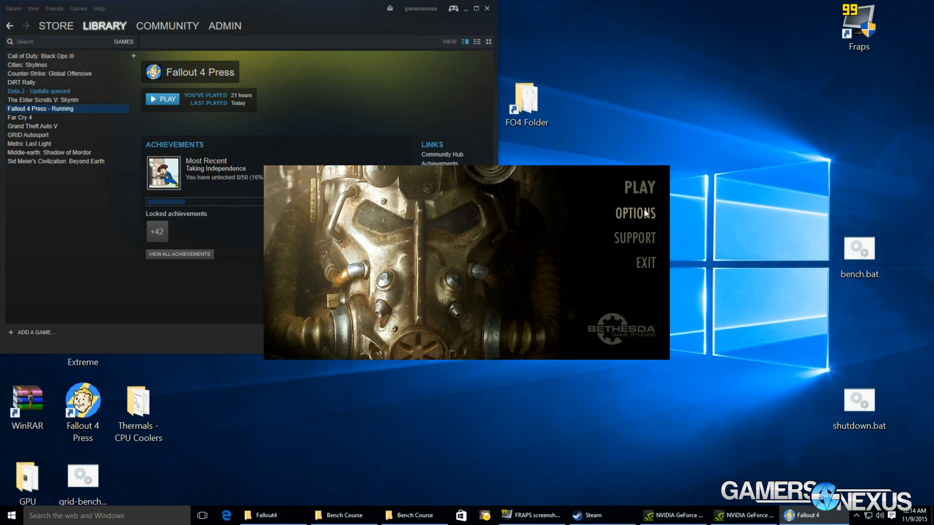
Step: Review the launcher's graphics options and leave them unchanged
left_click(635, 213)
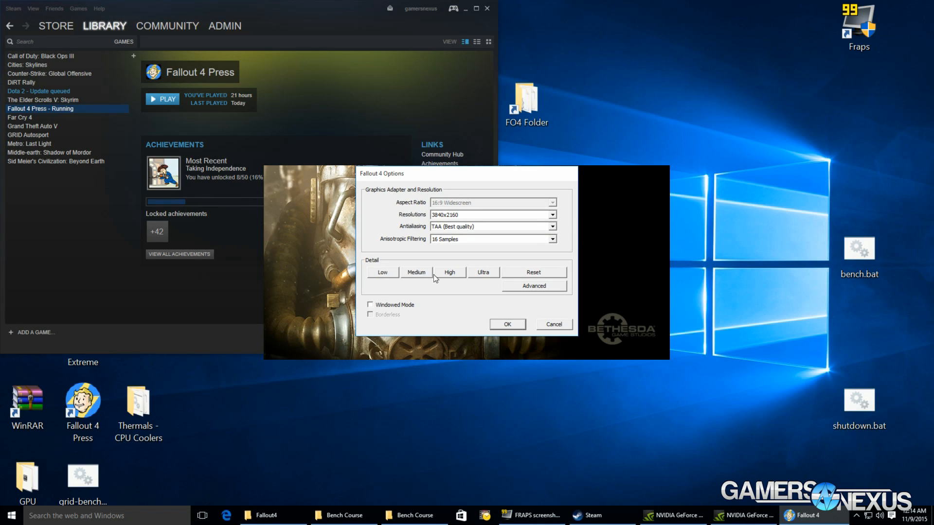
mouse_move(498, 291)
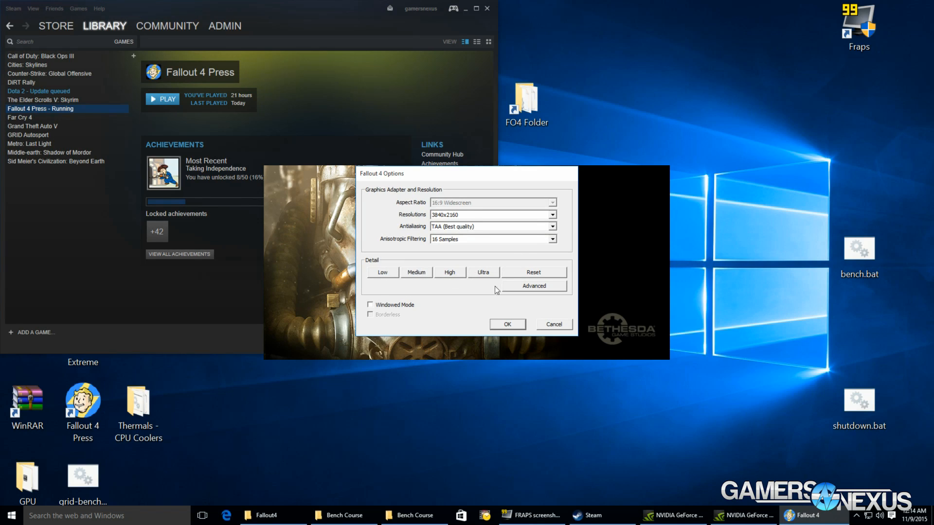
left_click(553, 324)
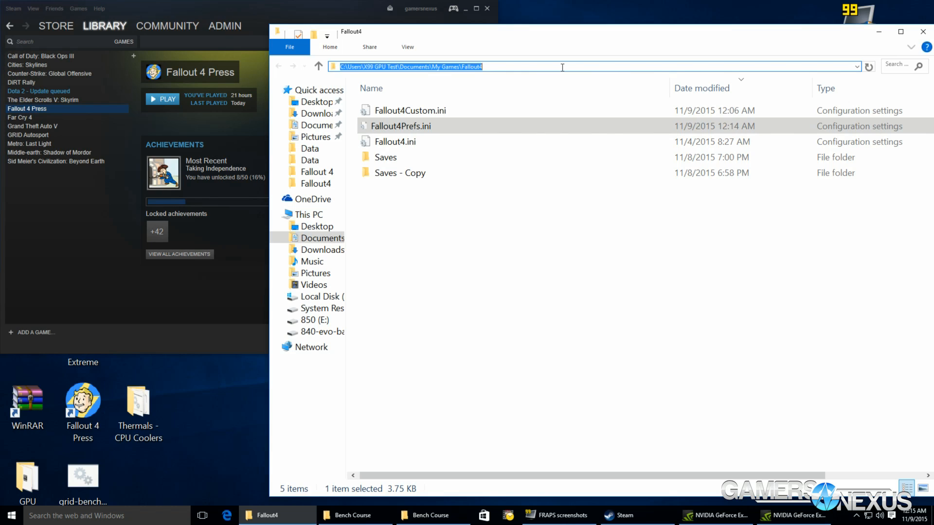
Step: Load Fallout4Prefs.ini into Notepad++ for editing iPresentInterval
left_click(400, 125)
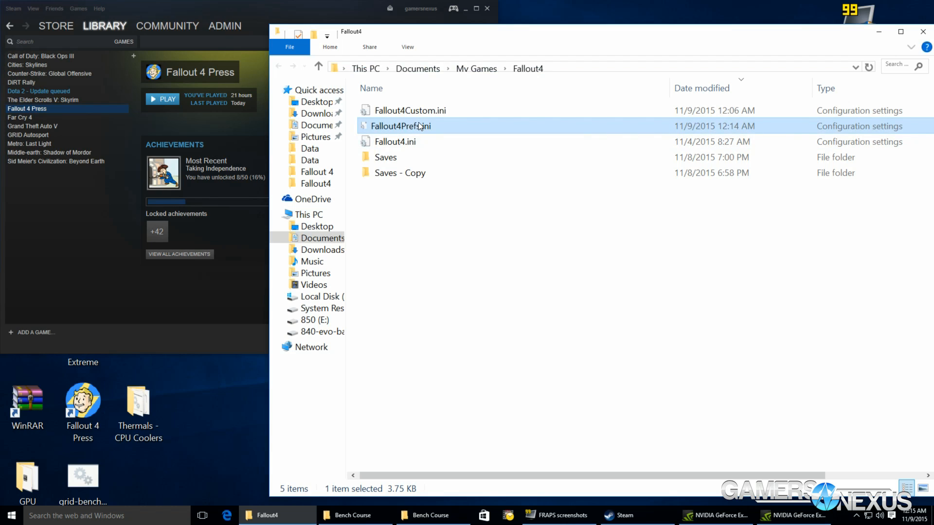
double_click(400, 125)
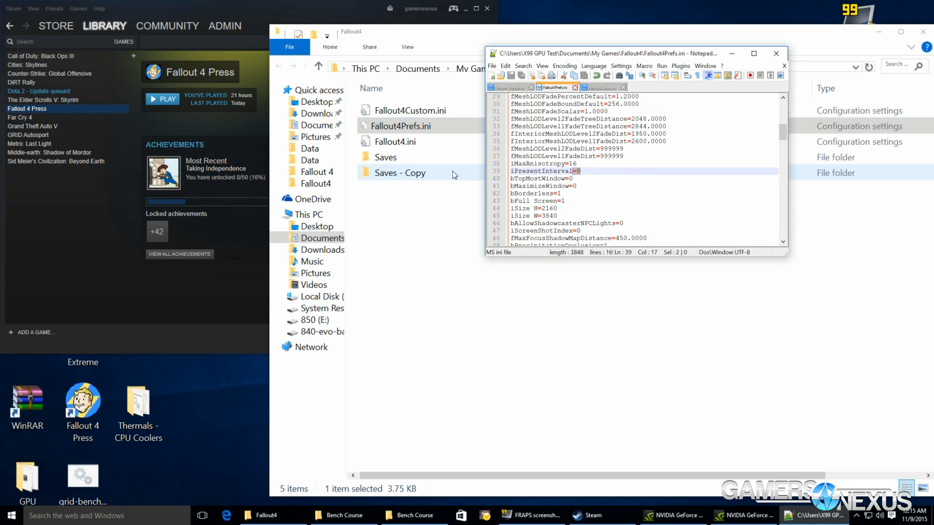
mouse_move(480, 173)
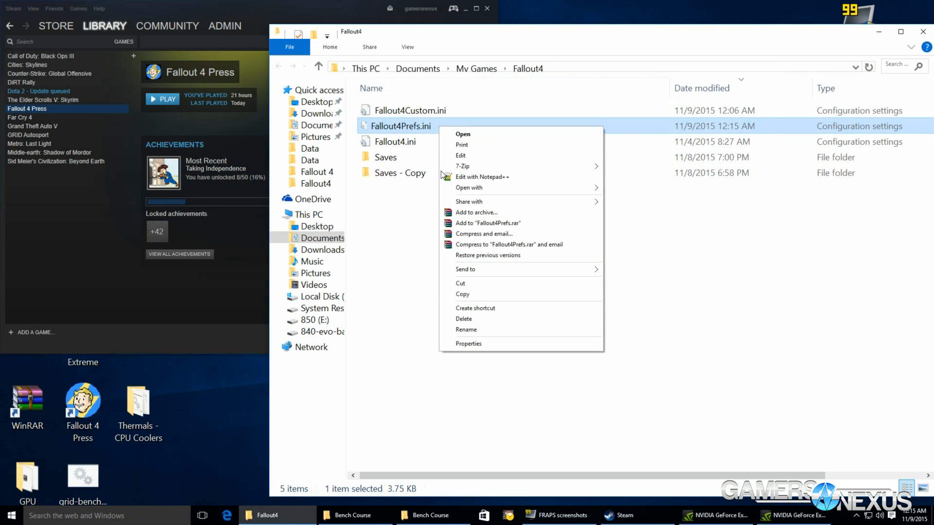
Step: Mark Fallout4Prefs.ini as read-only in its Properties and start Fallout 4 again
left_click(468, 343)
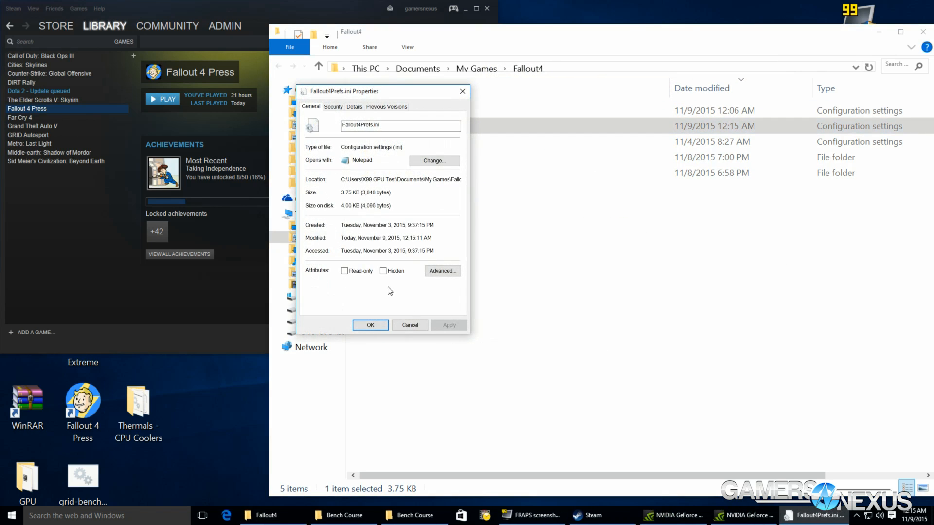
left_click(409, 325)
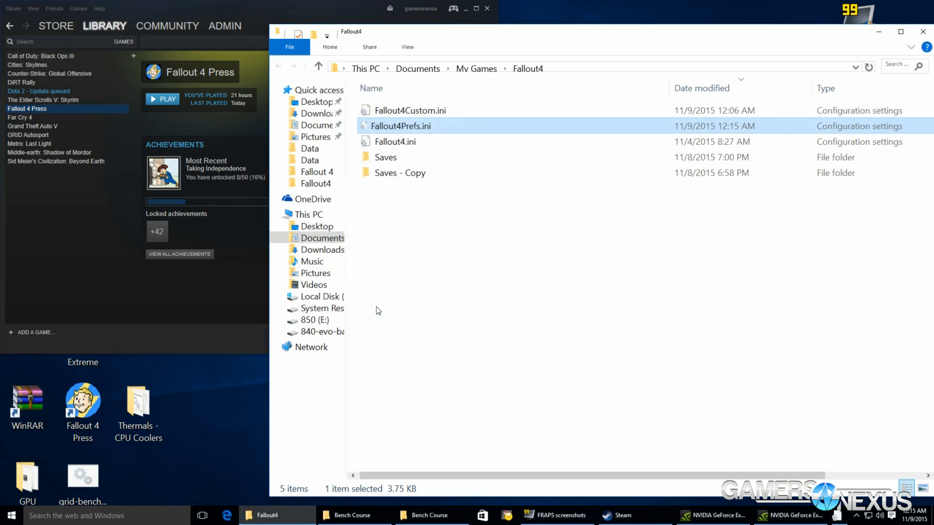
left_click(163, 99)
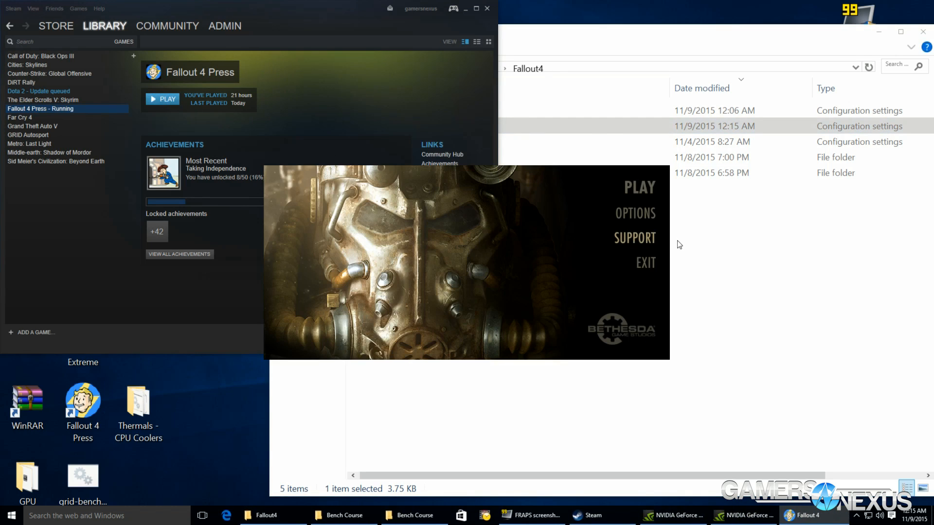
Step: Reopen the file's Properties to verify the Read-only attribute is set
right_click(400, 125)
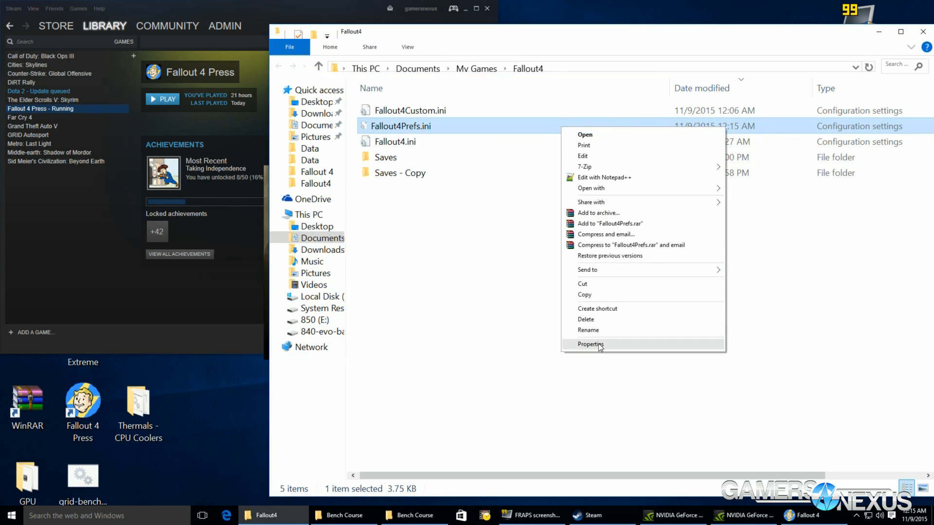
left_click(591, 344)
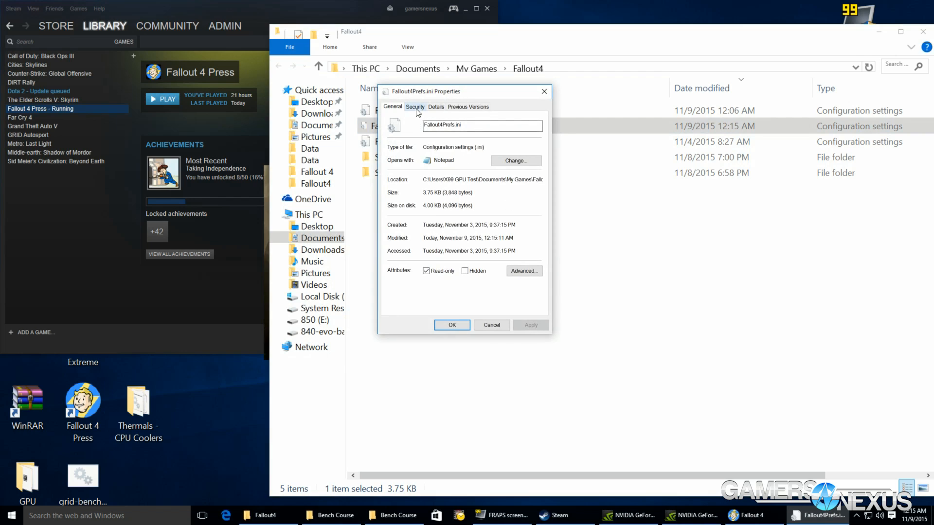
right_click(399, 126)
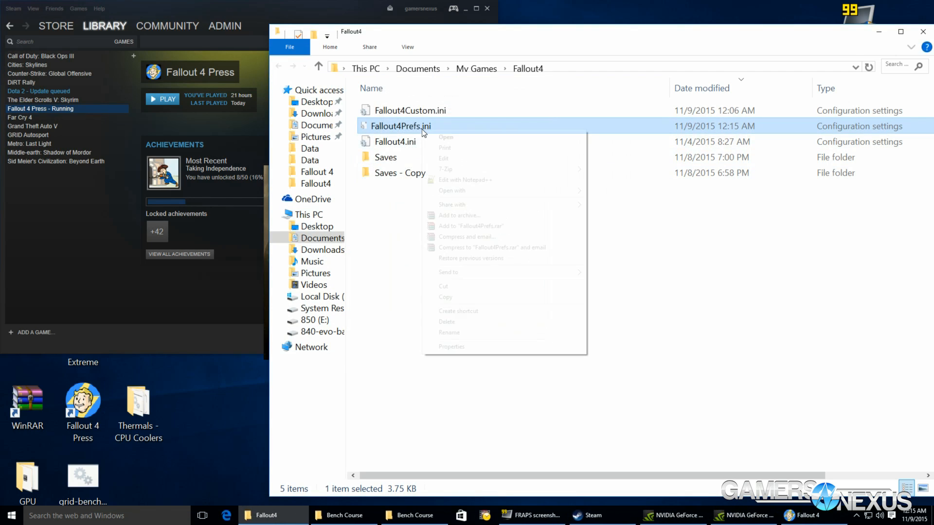
Step: Reopen Fallout4Prefs.ini in Notepad++ and start Fallout 4 from its launcher
left_click(465, 180)
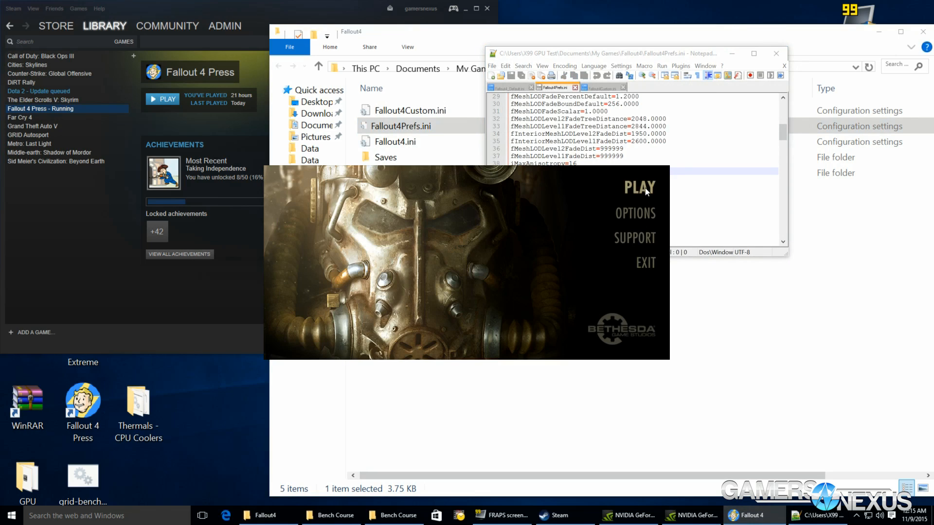
left_click(639, 186)
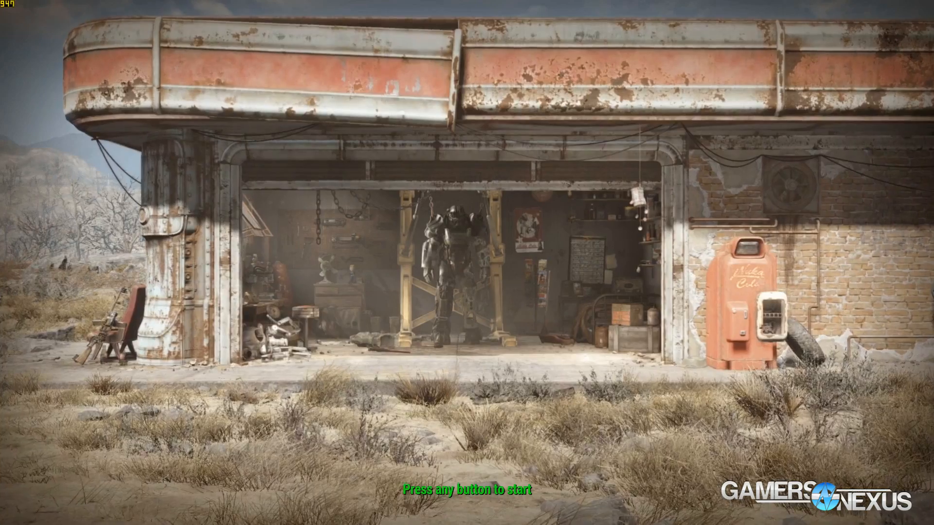
Step: Exit the game's title screen back to Fallout4Prefs.ini showing iPresentInterval=0
key("enter")
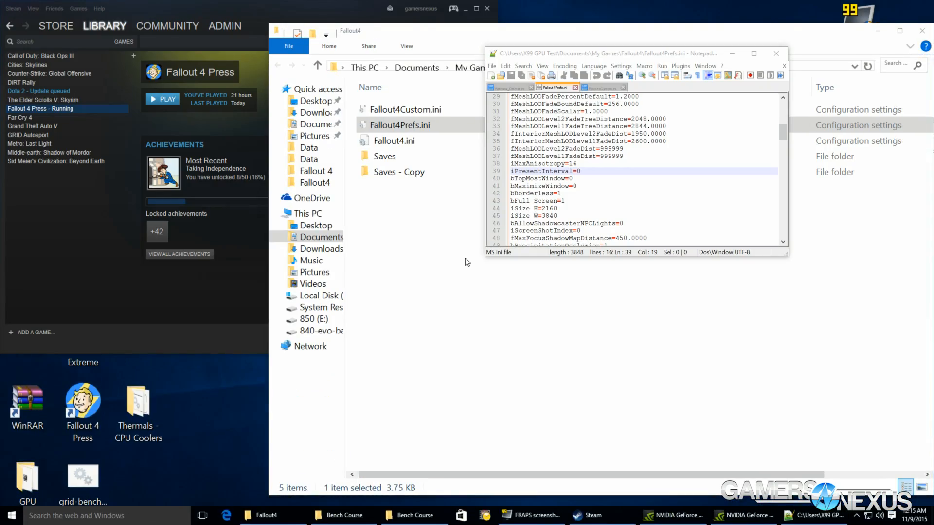
mouse_move(659, 439)
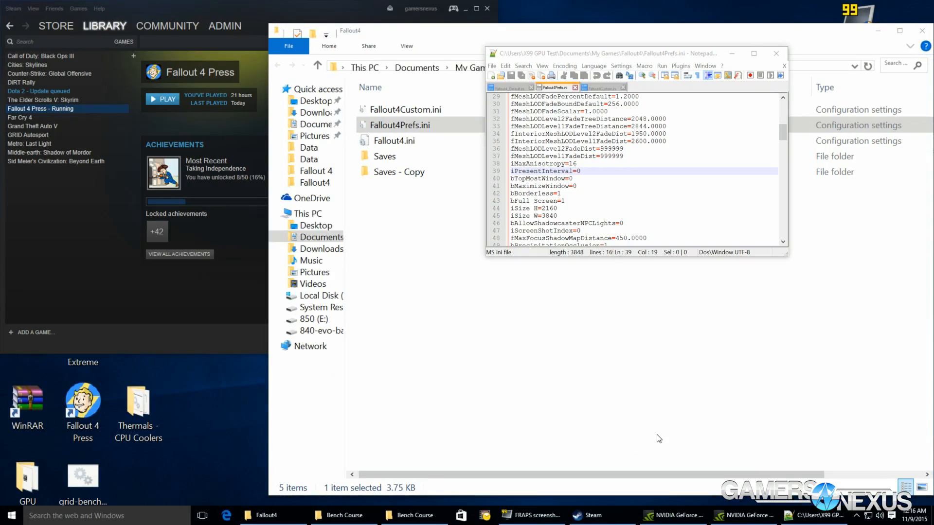